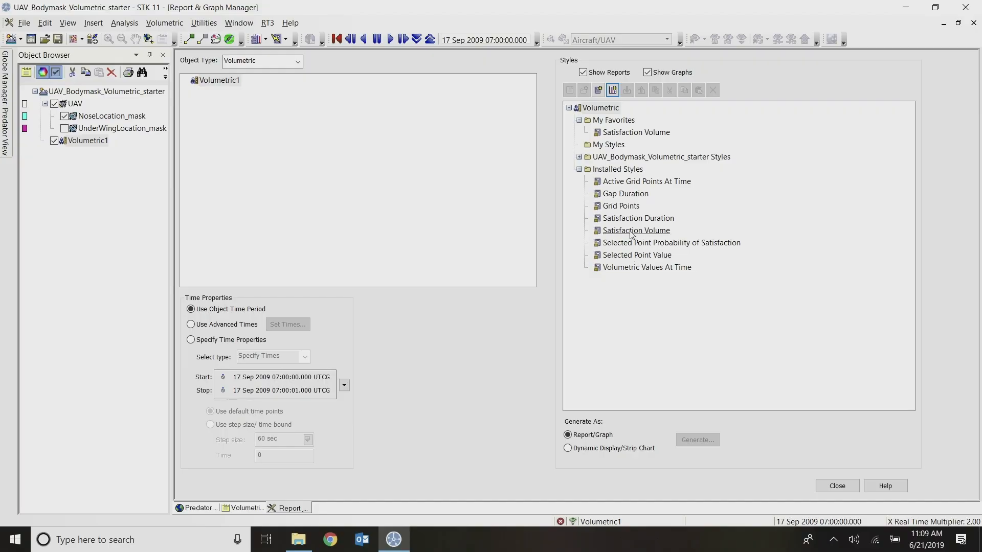
Generate the Volumetric1 Satisfaction Volume report and highlight the 43.766293% satisfied value
click(696, 440)
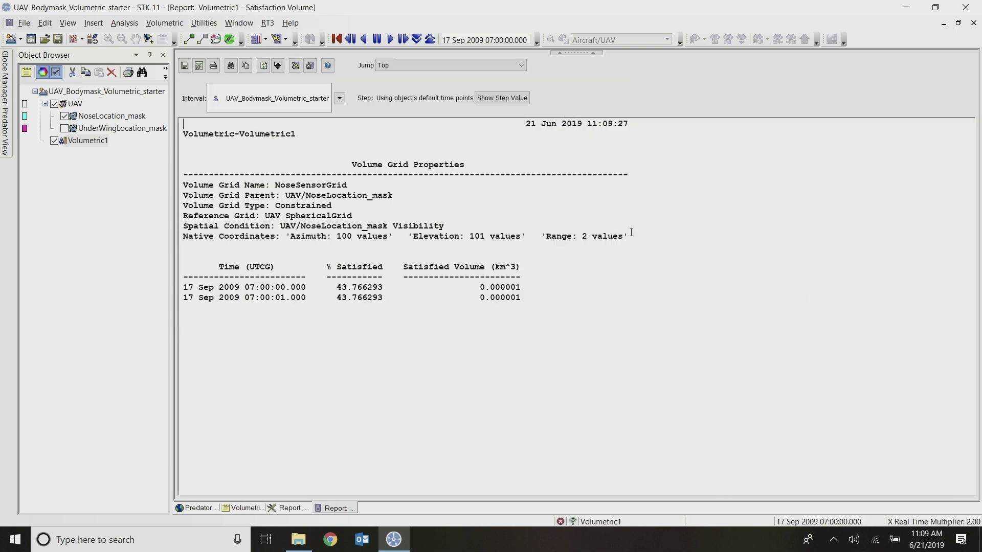
mouse_move(266, 290)
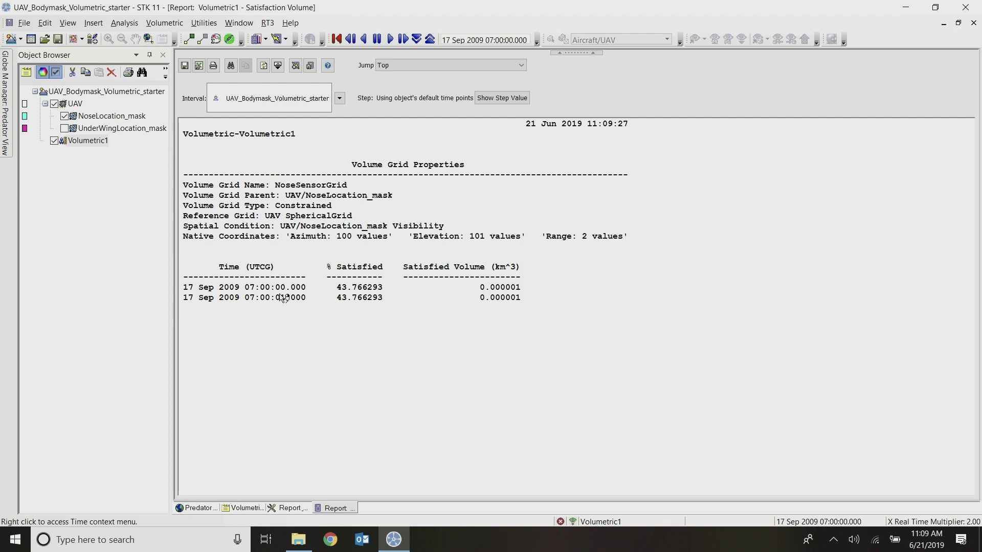
mouse_move(332, 295)
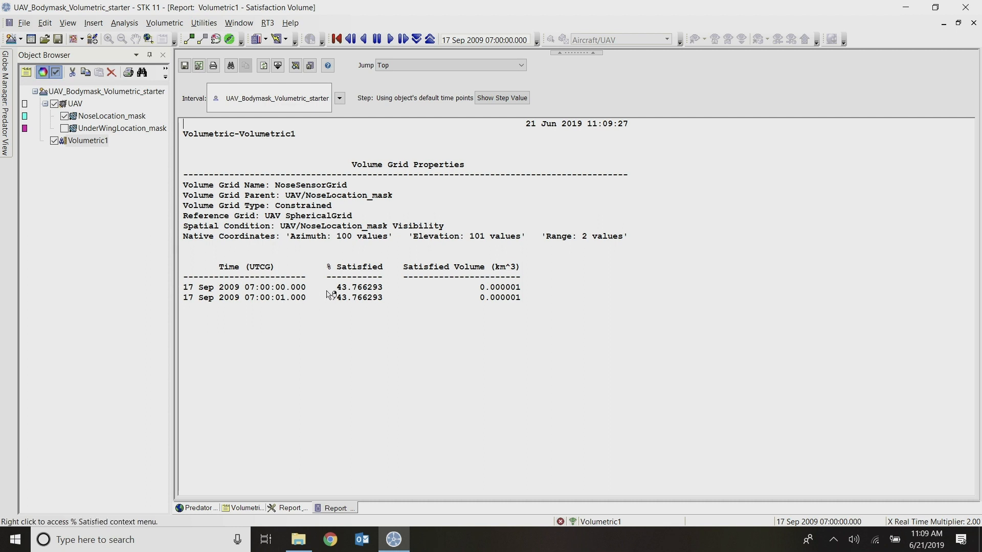
double_click(359, 286)
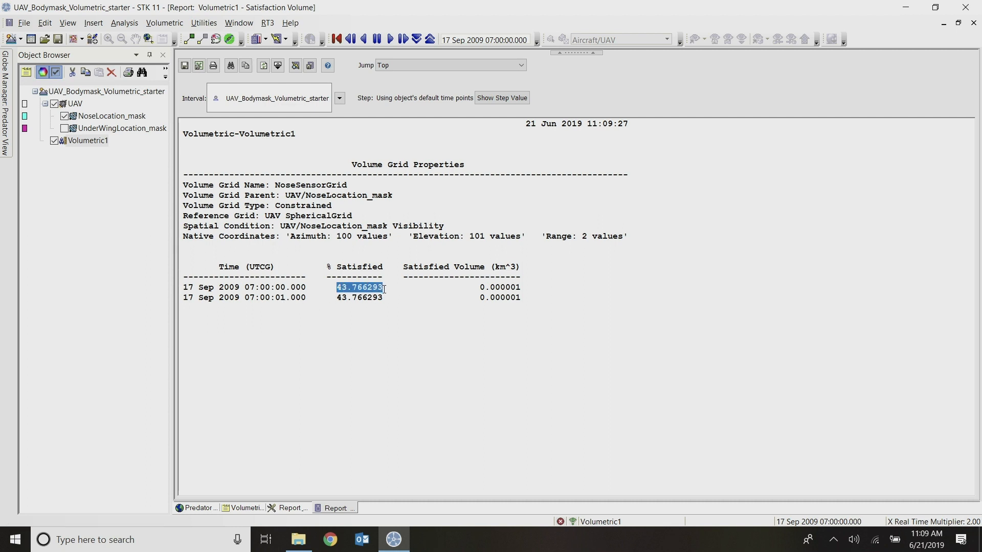
mouse_move(406, 298)
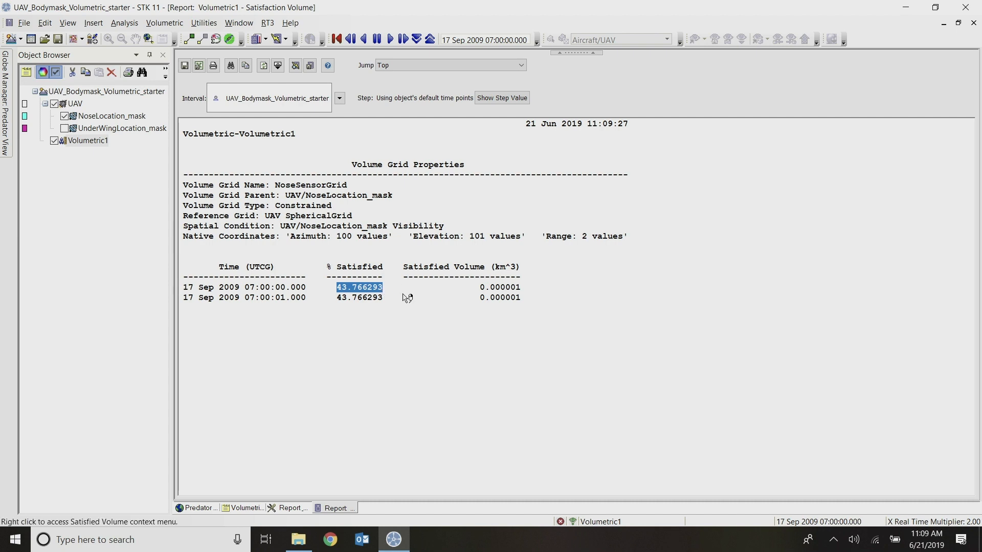